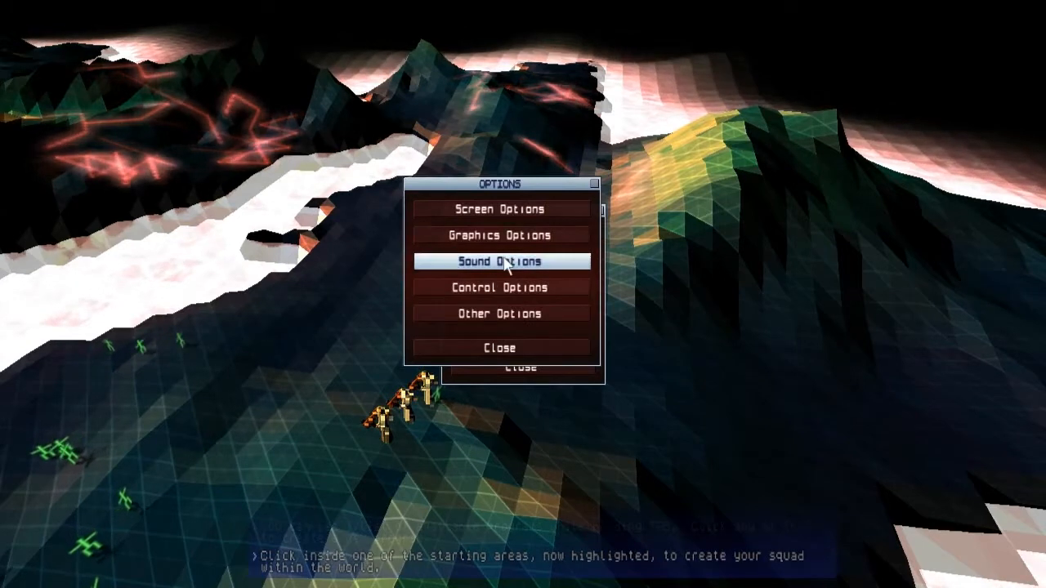
click(500, 348)
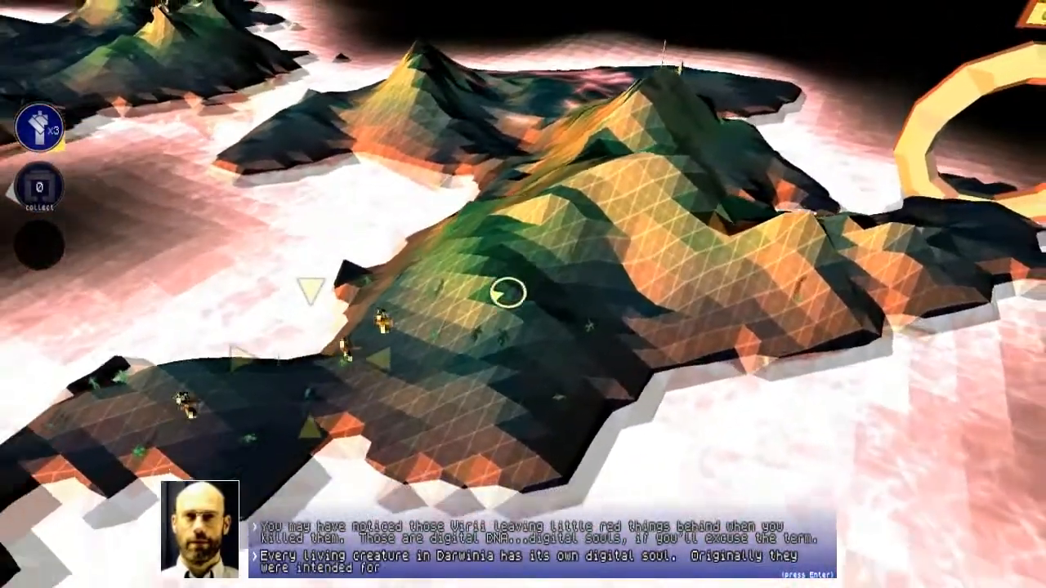
key(Enter)
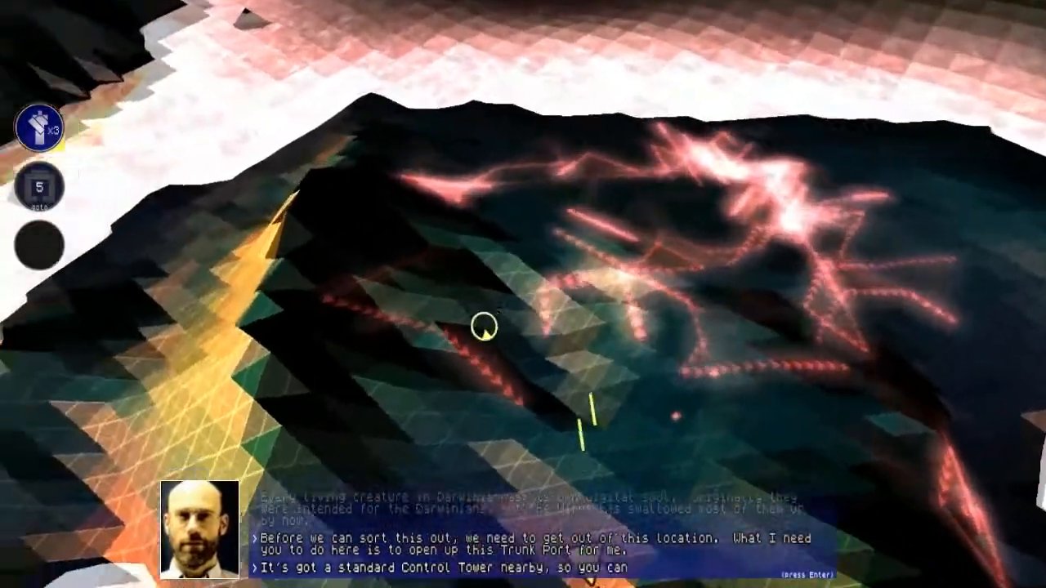